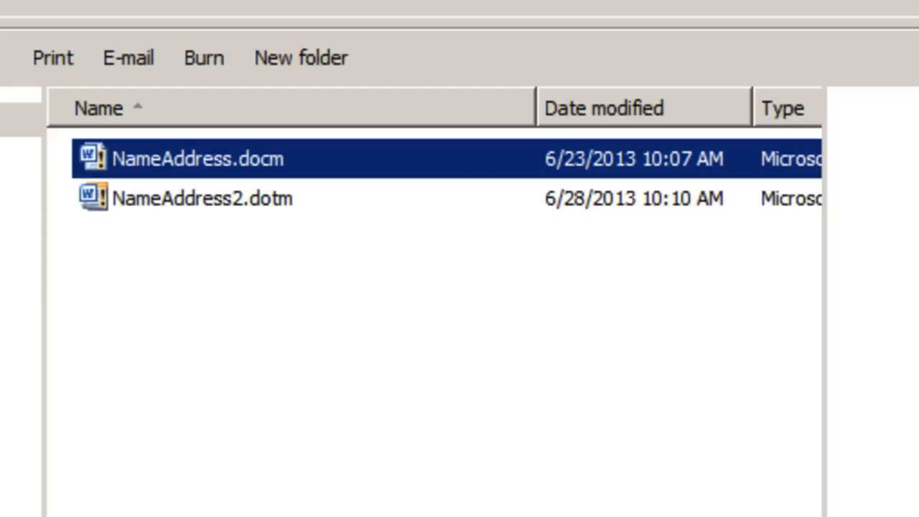
# - Open NameAddress.docm and enter the name John Doe in its startup form
pyautogui.doubleClick(198, 159)
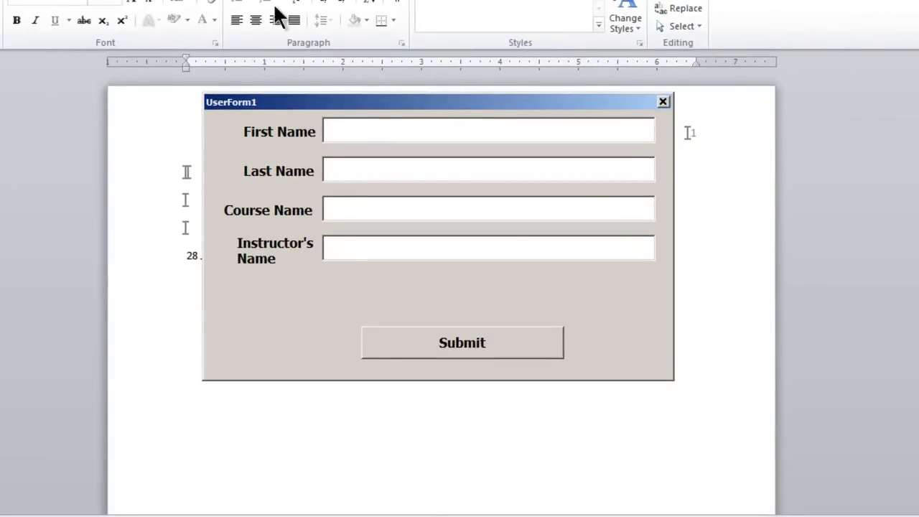
pyautogui.write('Michael')
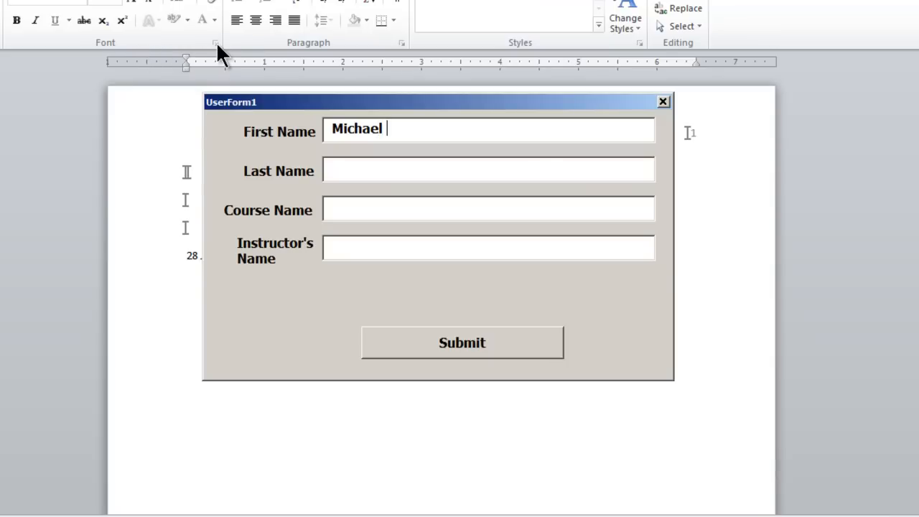
pyautogui.write('Joh')
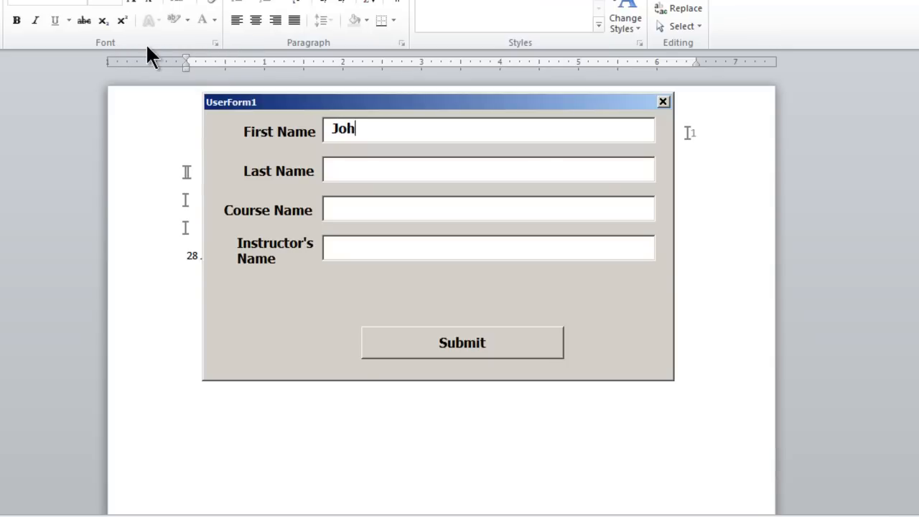
pyautogui.write('Doe')
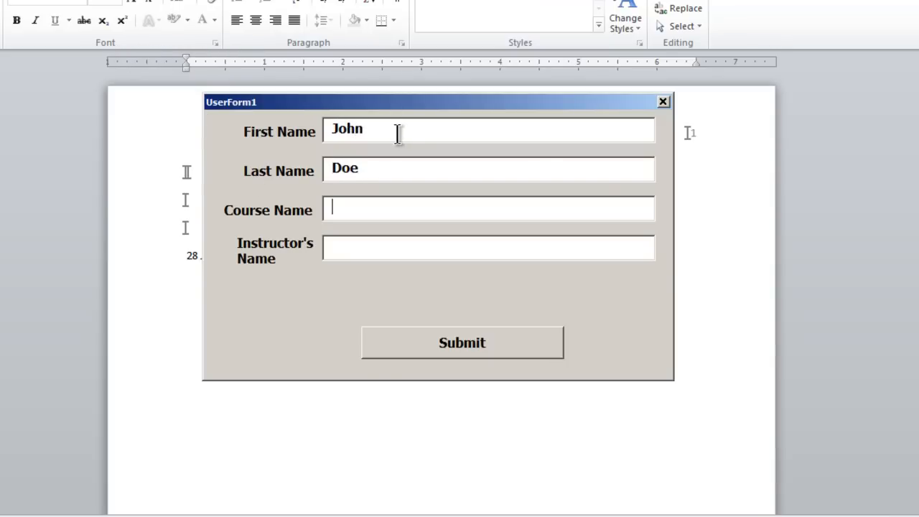
pyautogui.write('Introduction')
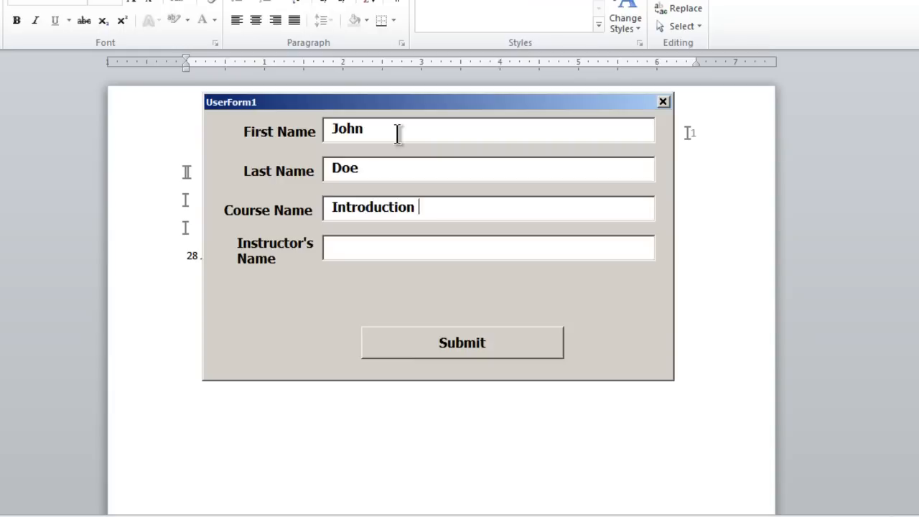
pyautogui.write('to College')
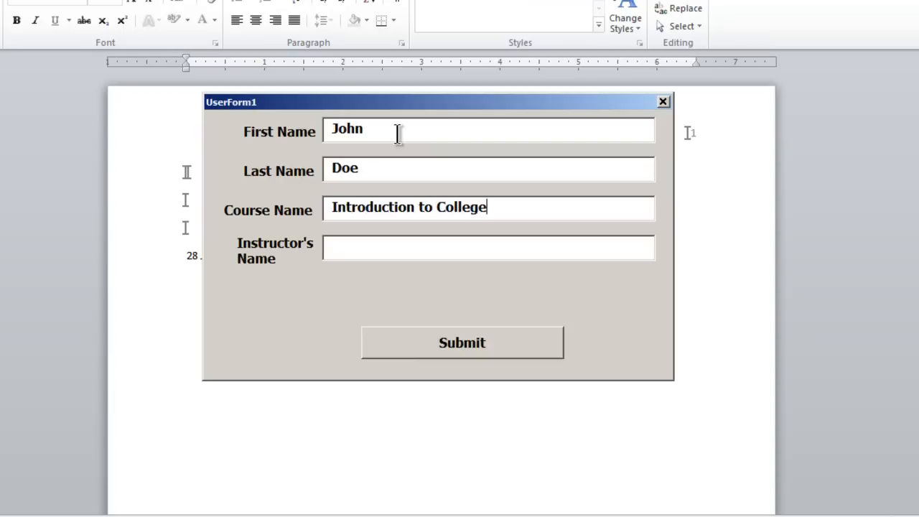
pyautogui.write('Writing')
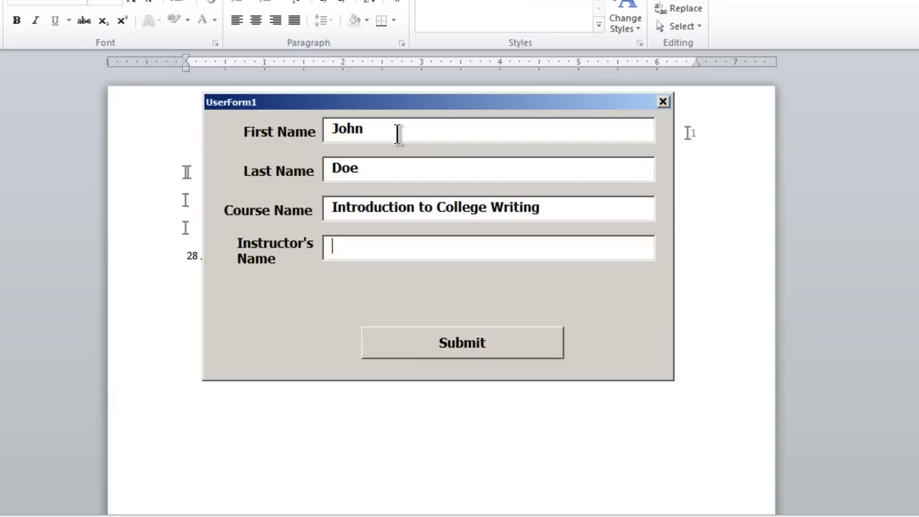
pyautogui.write('Michael')
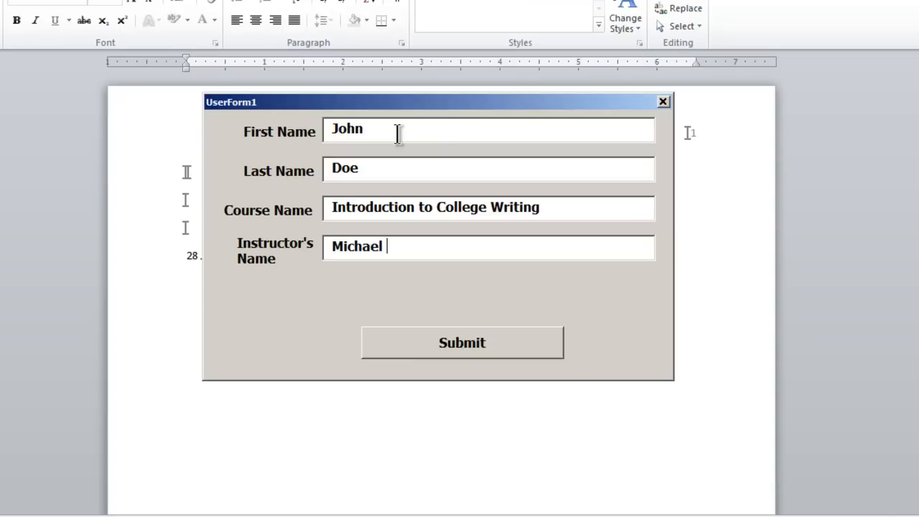
pyautogui.write('Langdon')
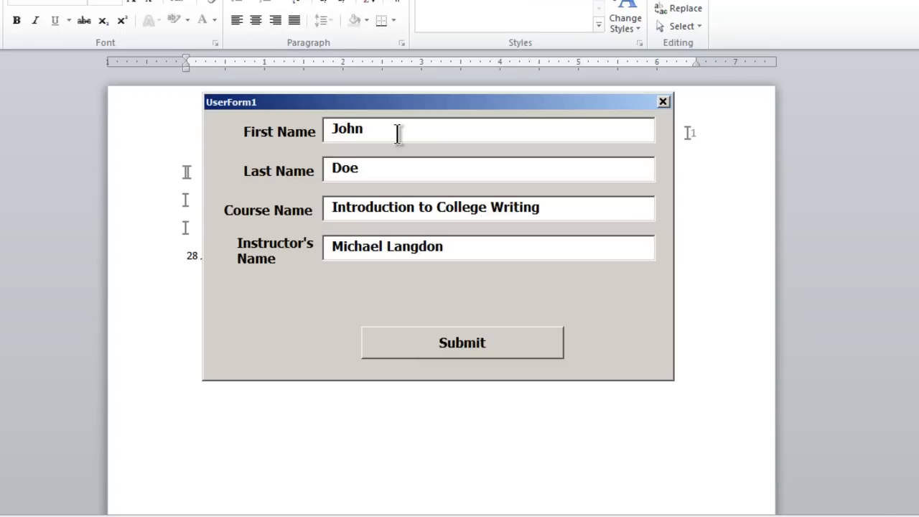
pyautogui.click(462, 342)
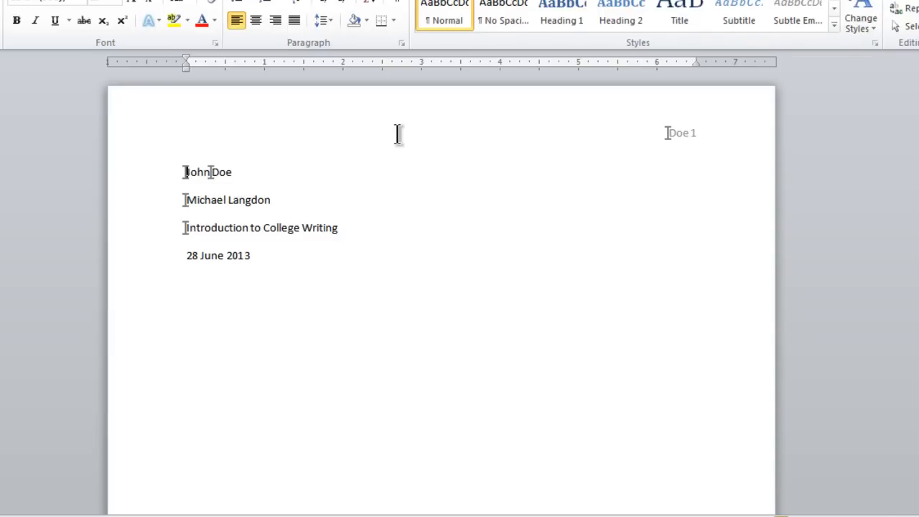
pyautogui.click(250, 255)
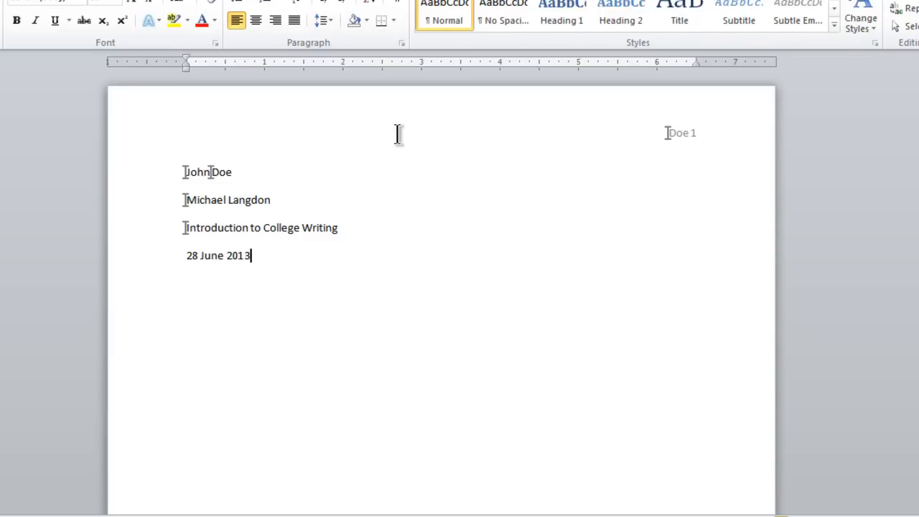
pyautogui.moveTo(538, 401)
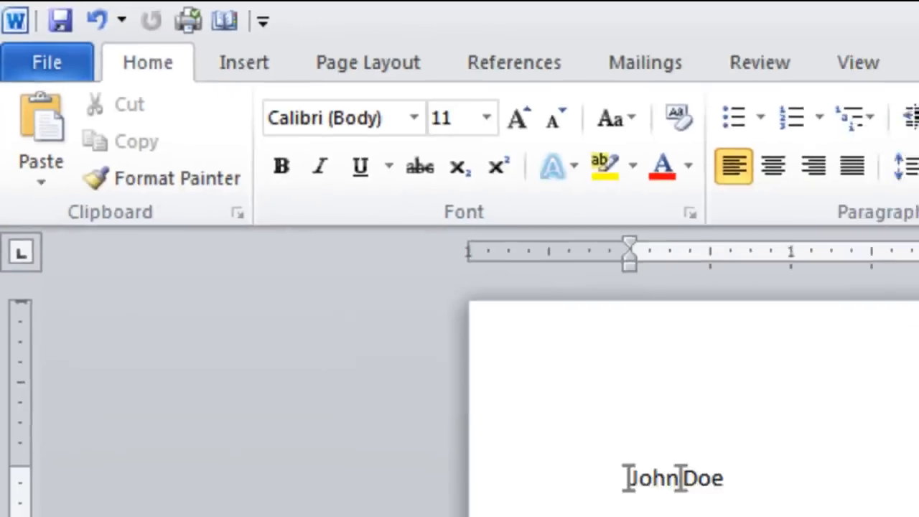
pyautogui.click(46, 62)
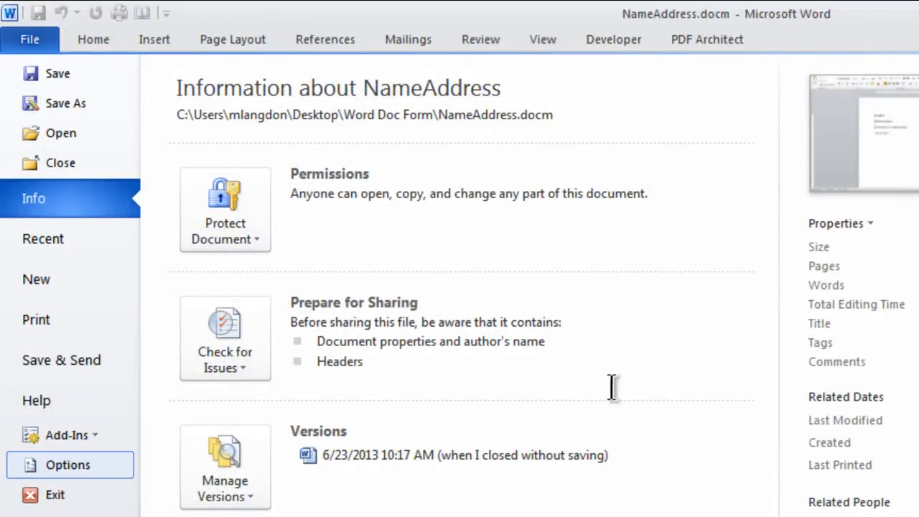
pyautogui.click(67, 464)
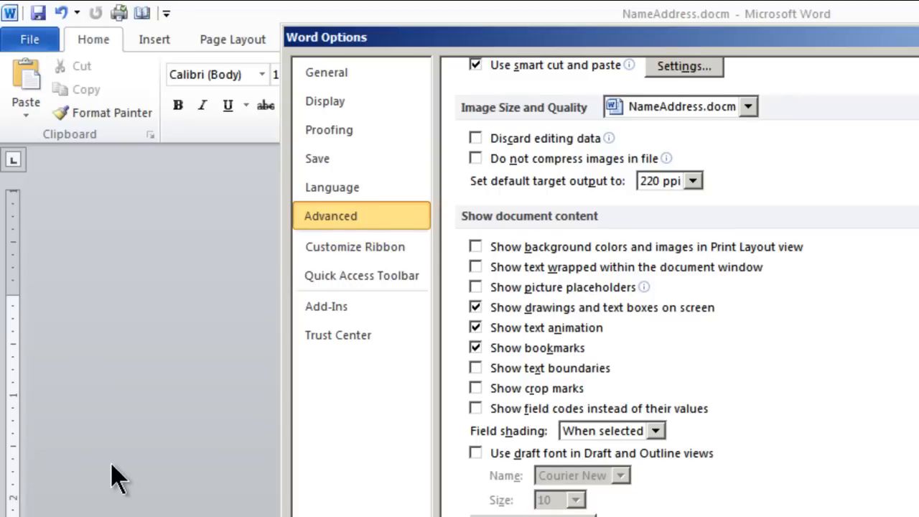
pyautogui.moveTo(370, 137)
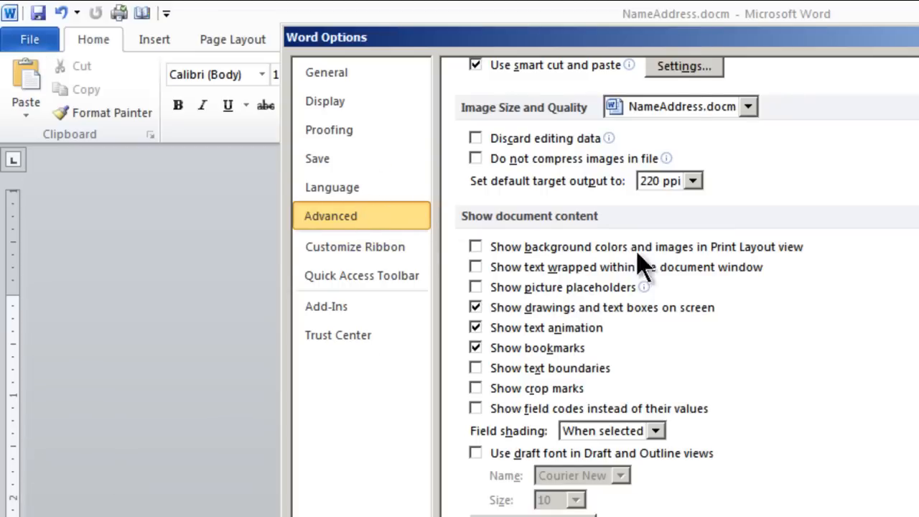
pyautogui.click(355, 246)
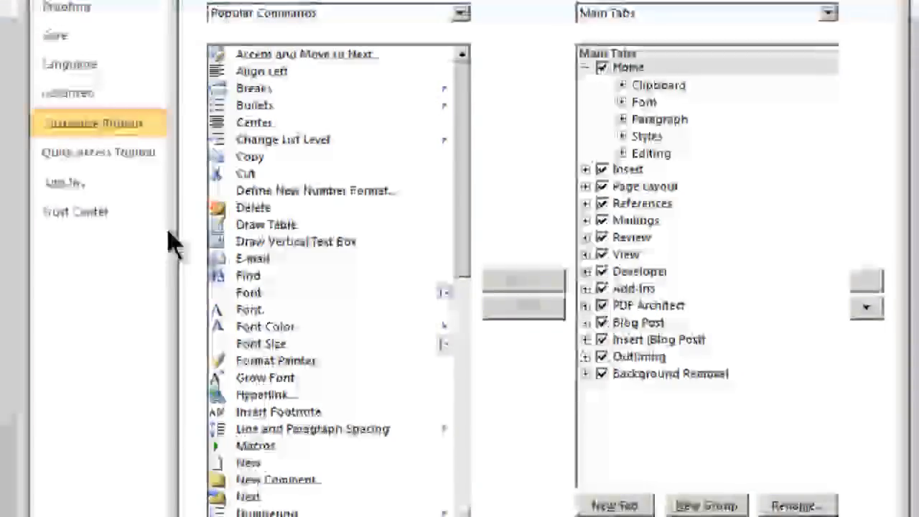
pyautogui.click(639, 271)
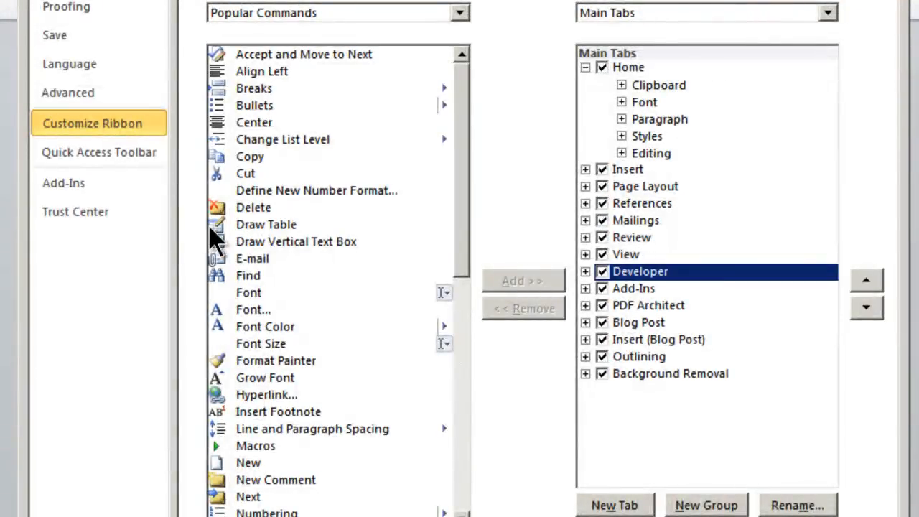
pyautogui.moveTo(125, 154)
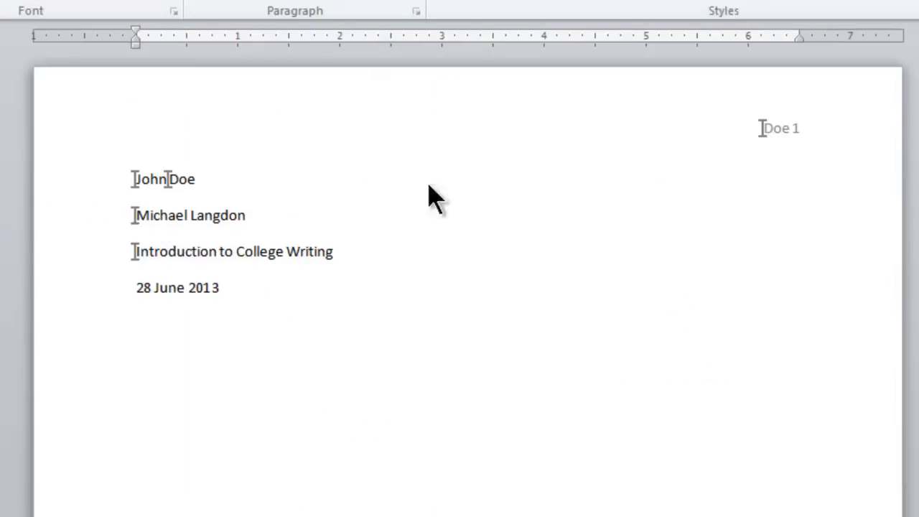
pyautogui.moveTo(681, 240)
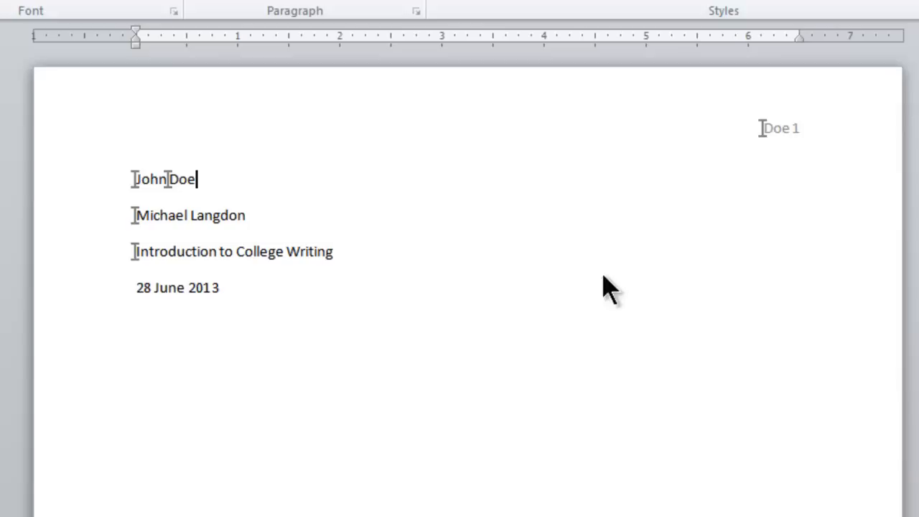
pyautogui.moveTo(707, 287)
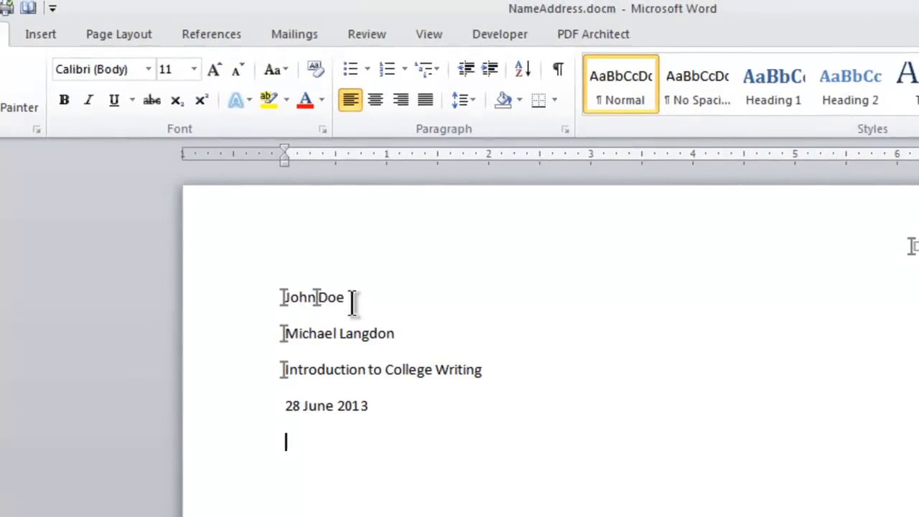
# - Create a bookmark named titleName through Insert > Bookmark
pyautogui.click(41, 33)
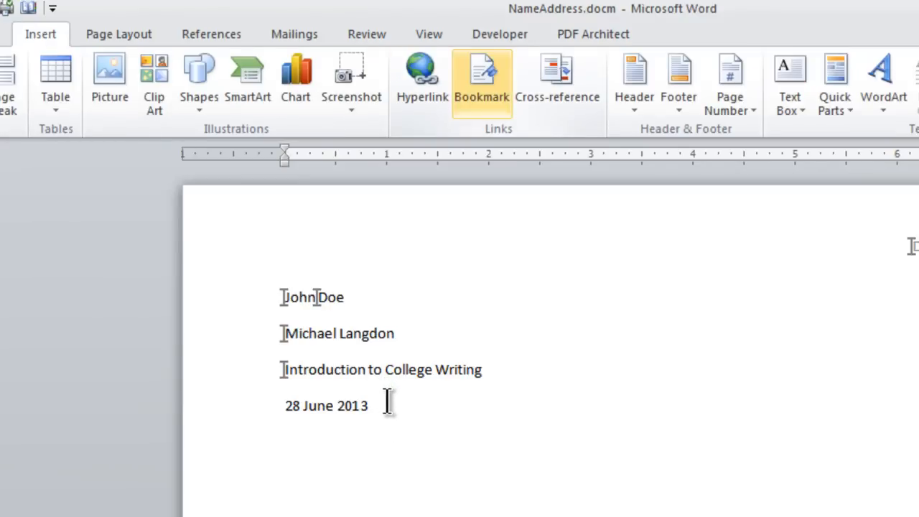
pyautogui.click(481, 79)
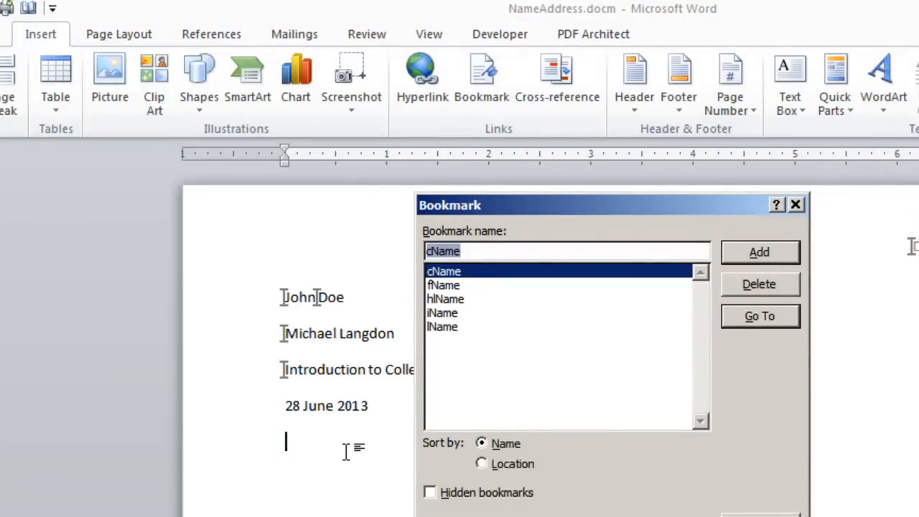
pyautogui.moveTo(290, 442)
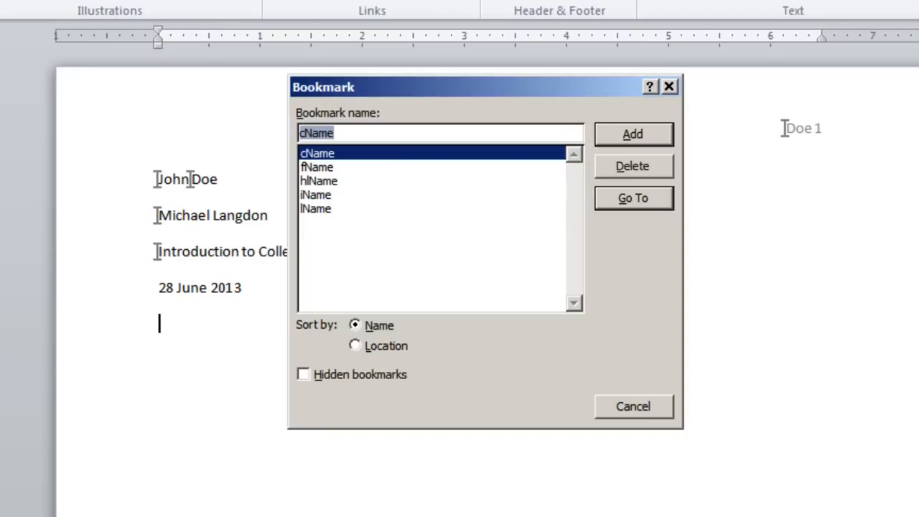
pyautogui.write('title')
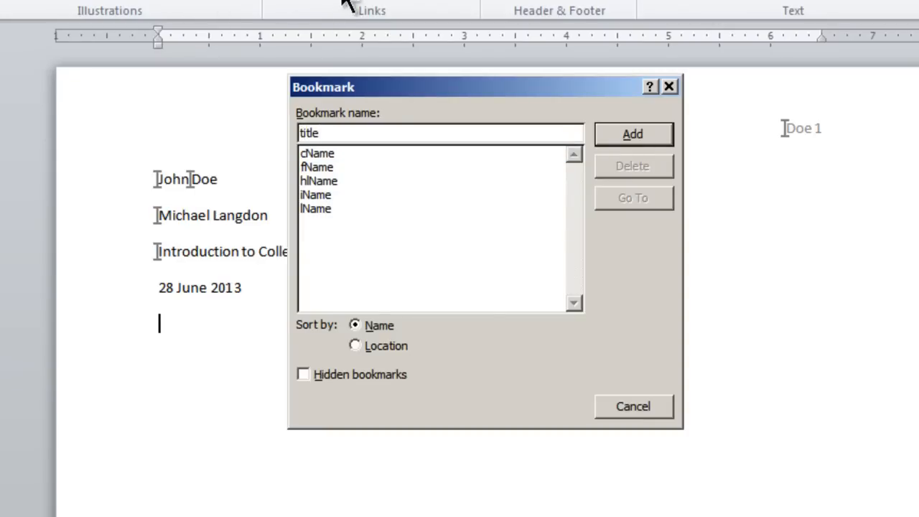
pyautogui.write('N')
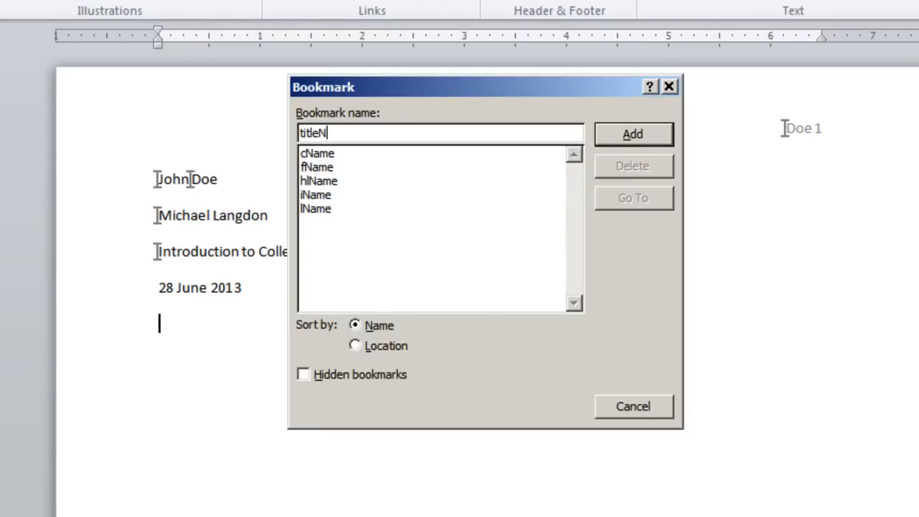
pyautogui.write('ame')
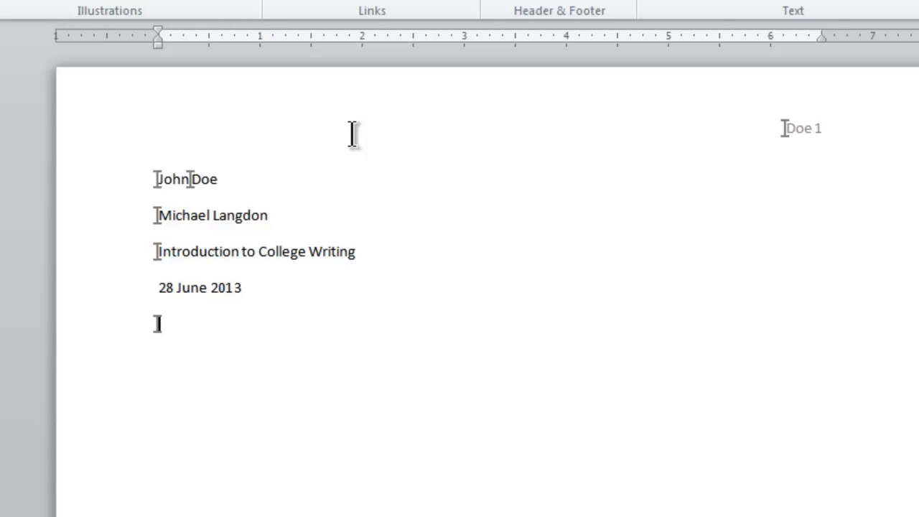
pyautogui.moveTo(158, 323)
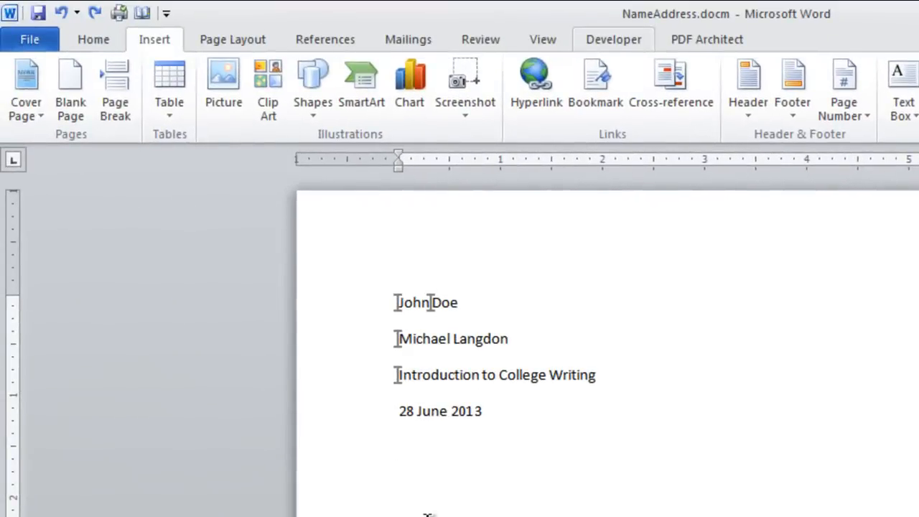
# - Open the VBA editor from the Developer tab and select UserForm1 in the project
pyautogui.click(613, 38)
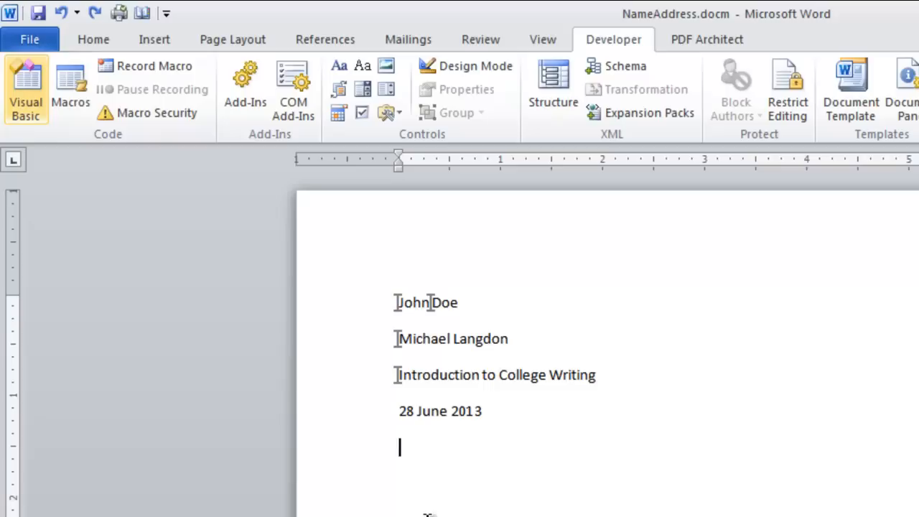
pyautogui.moveTo(26, 86)
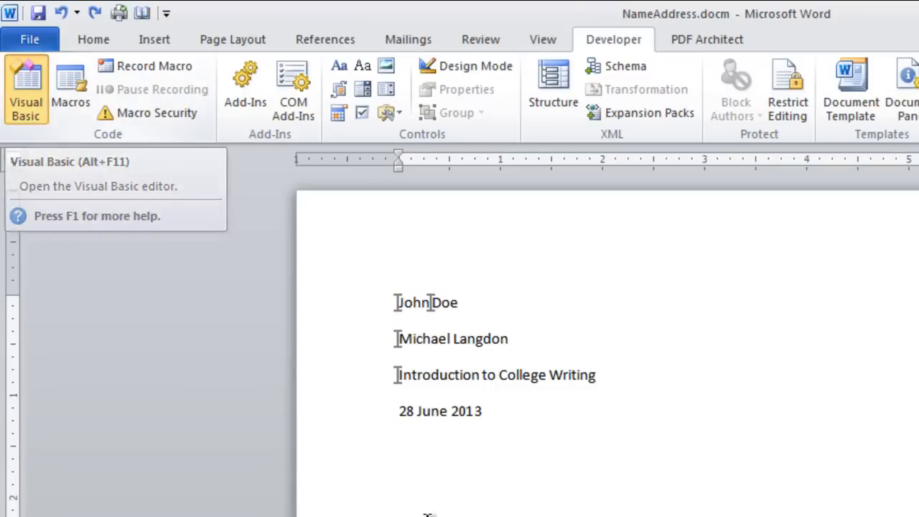
pyautogui.click(26, 86)
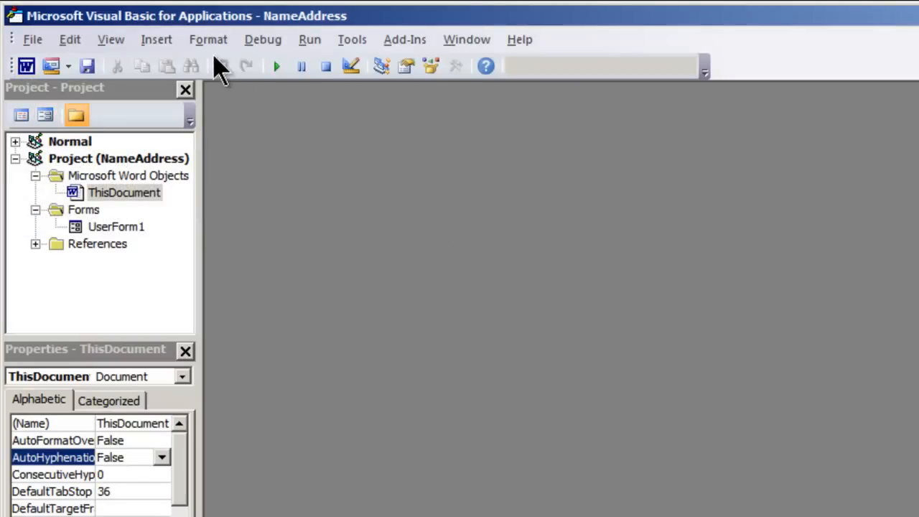
pyautogui.click(117, 226)
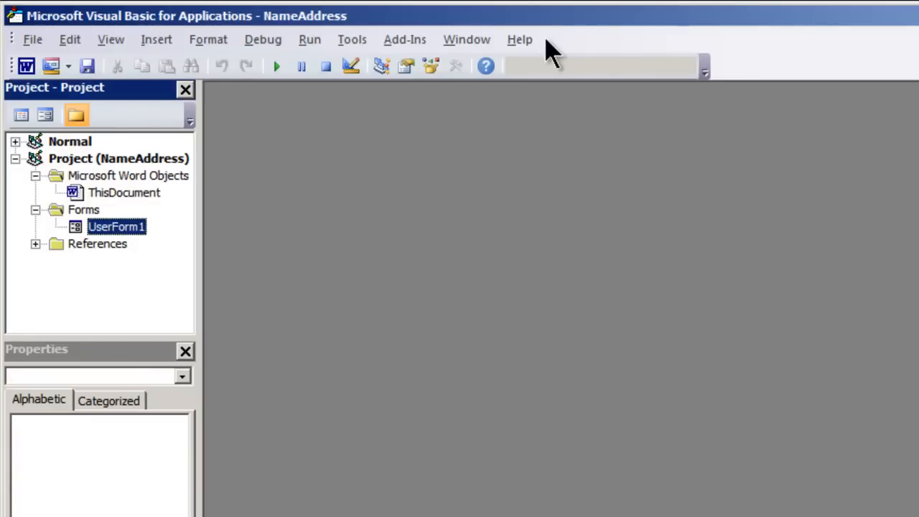
pyautogui.moveTo(56, 65)
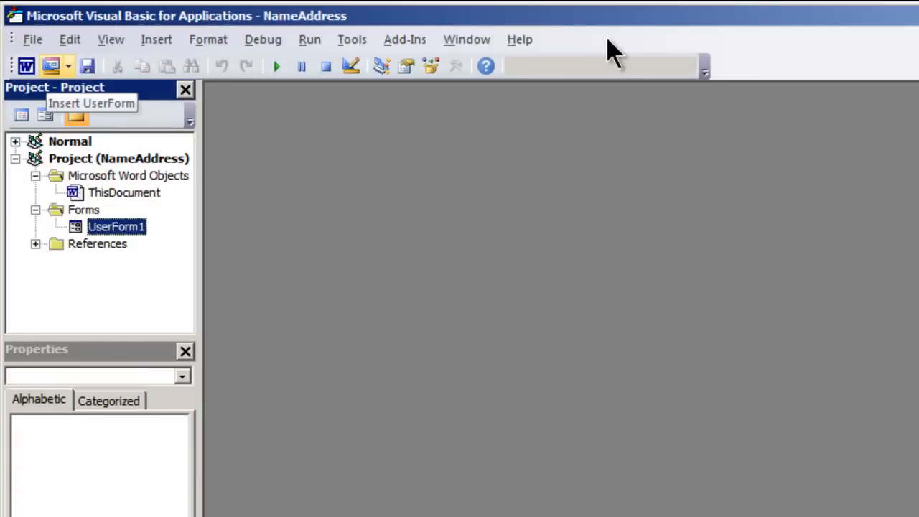
# - Insert UserForm2 and give it a Label1 label and a TextBox1 text box
pyautogui.click(25, 66)
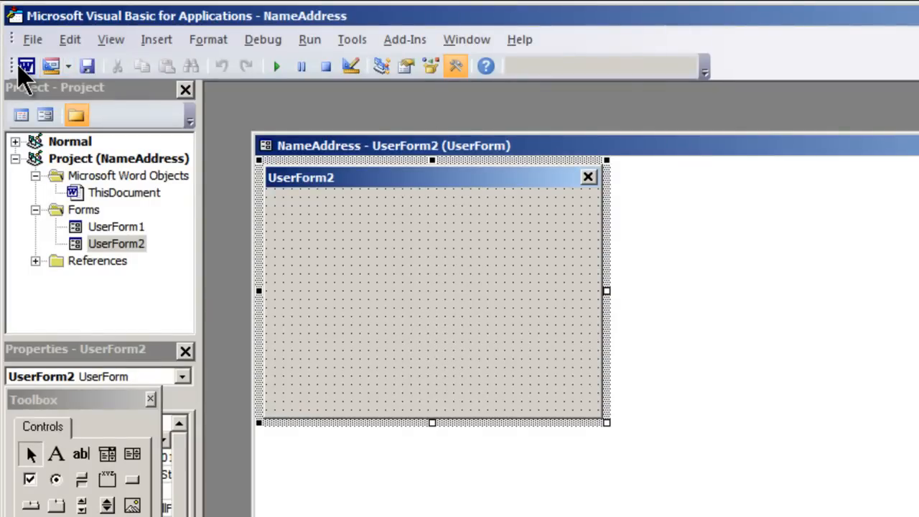
pyautogui.moveTo(115, 234)
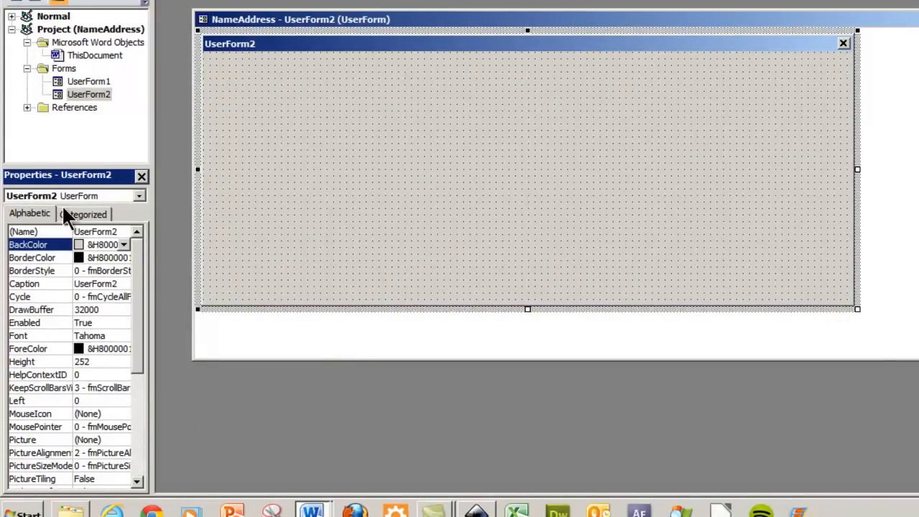
pyautogui.moveTo(228, 429)
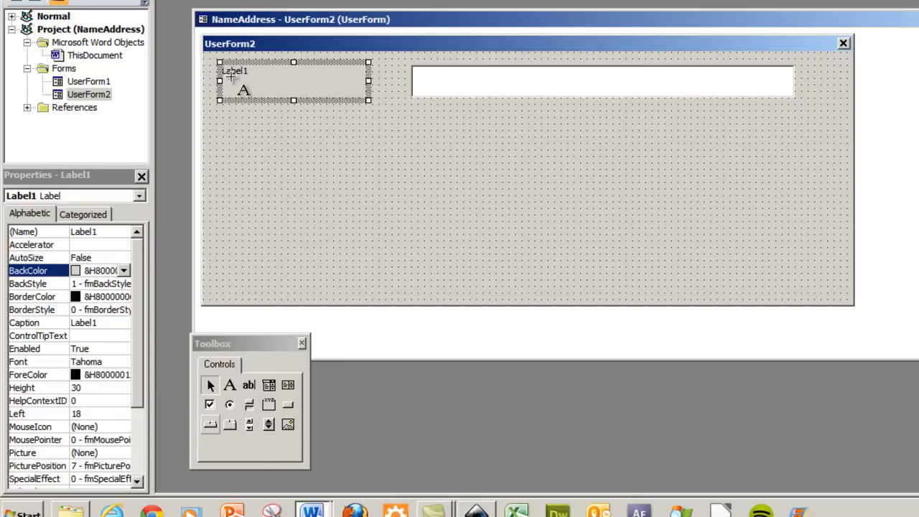
pyautogui.moveTo(553, 201)
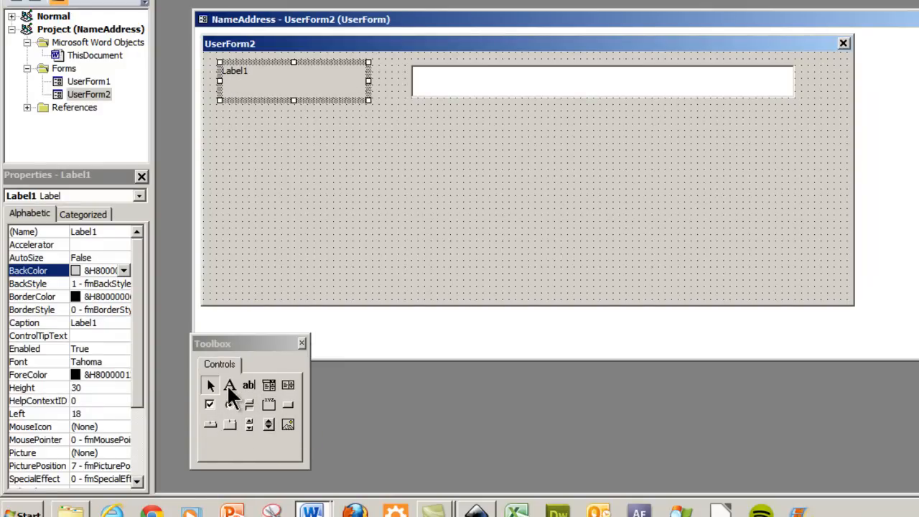
pyautogui.moveTo(240, 431)
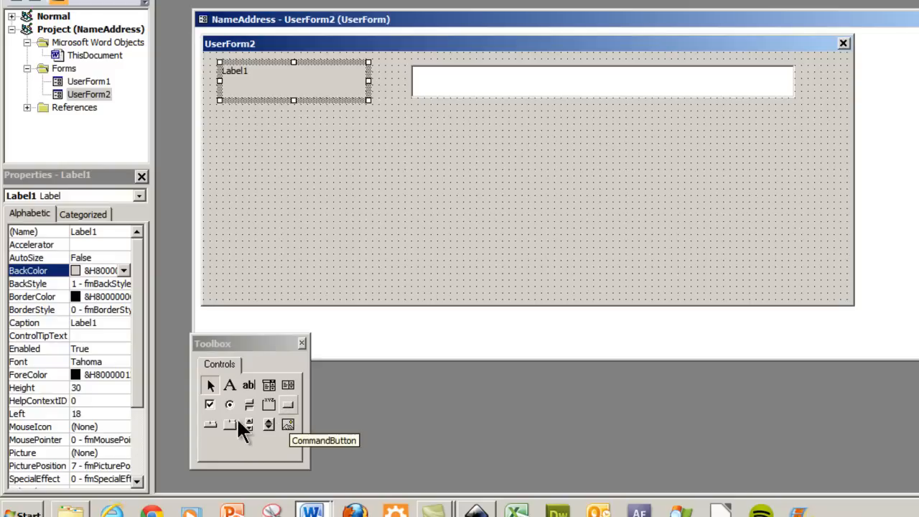
pyautogui.moveTo(277, 436)
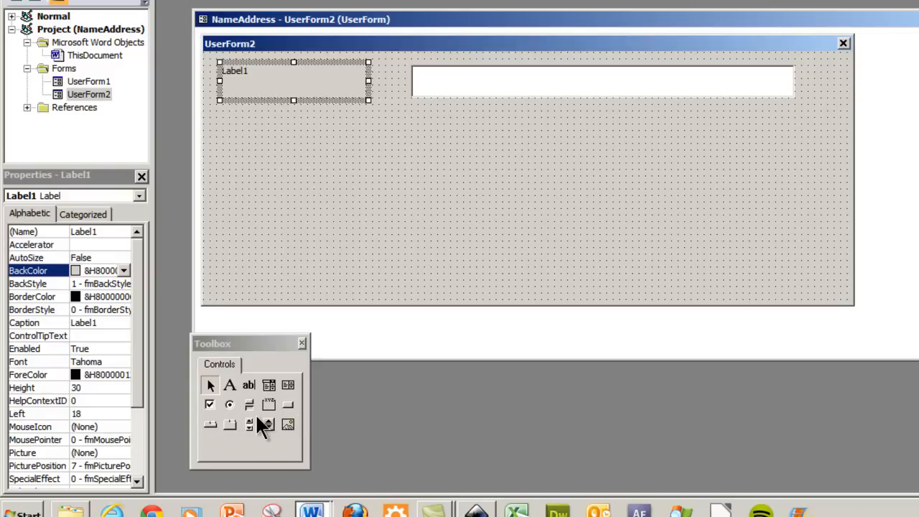
pyautogui.click(603, 80)
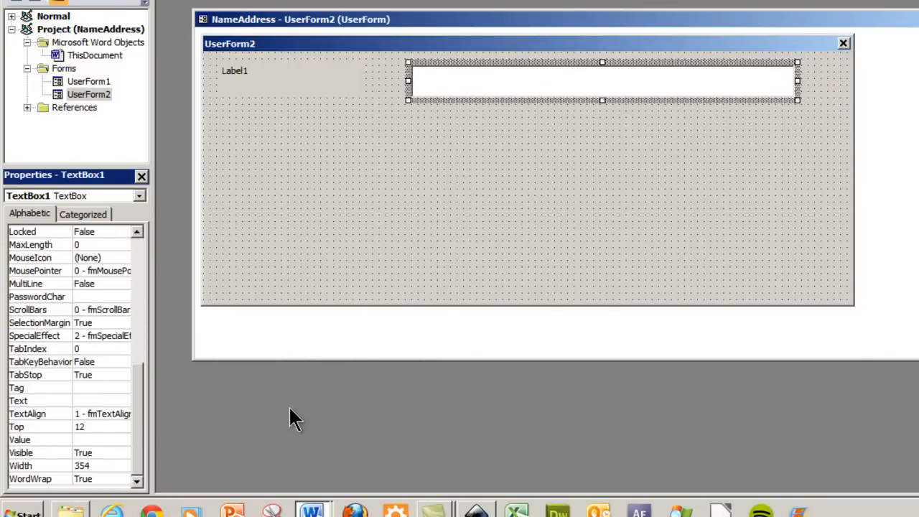
pyautogui.moveTo(144, 370)
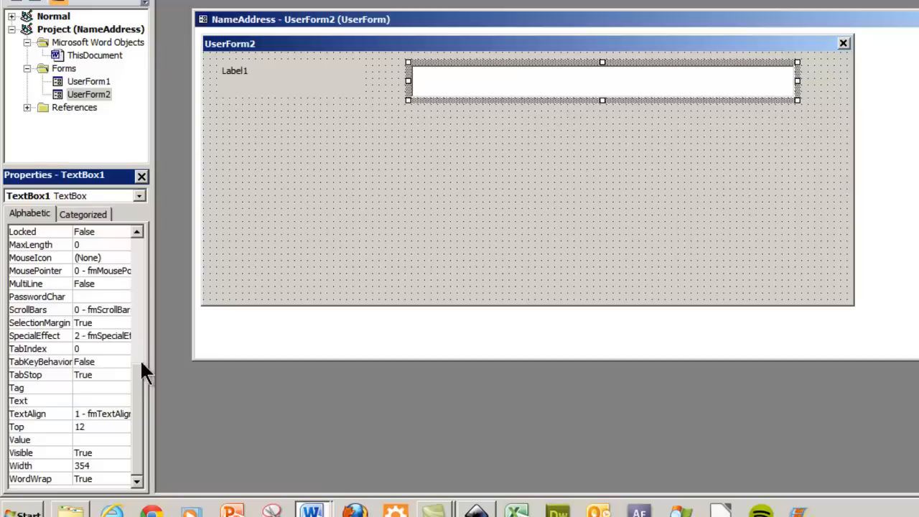
pyautogui.moveTo(96, 336)
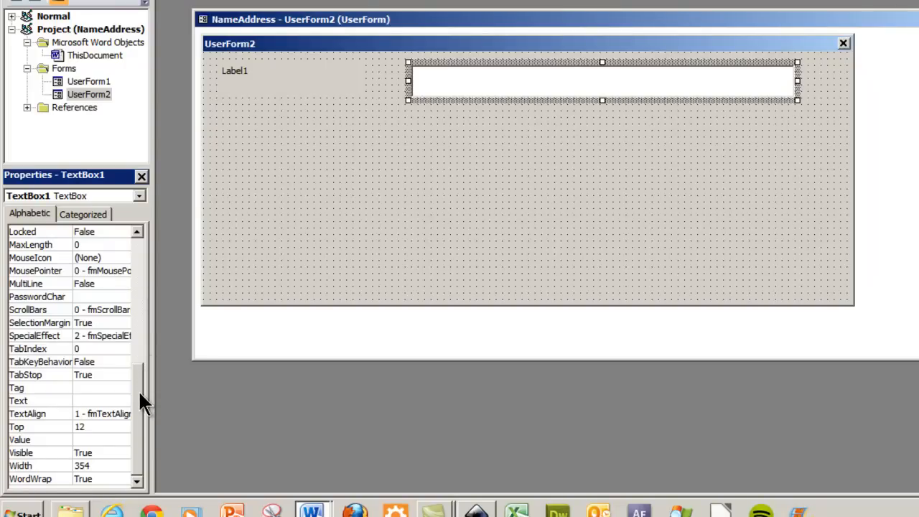
pyautogui.moveTo(58, 363)
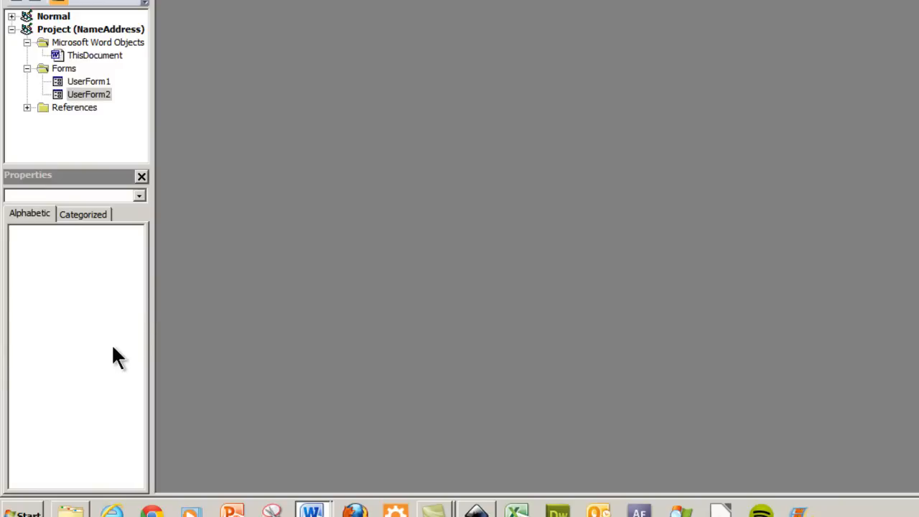
pyautogui.moveTo(125, 361)
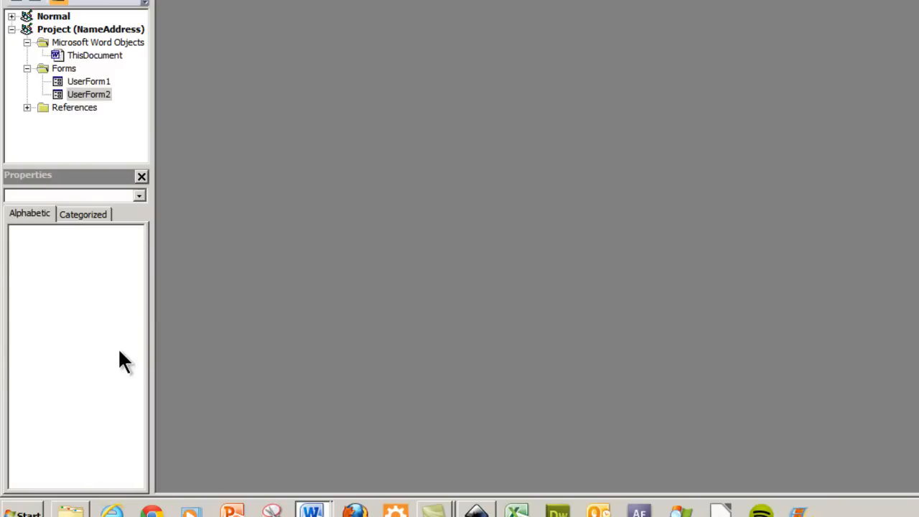
pyautogui.doubleClick(89, 82)
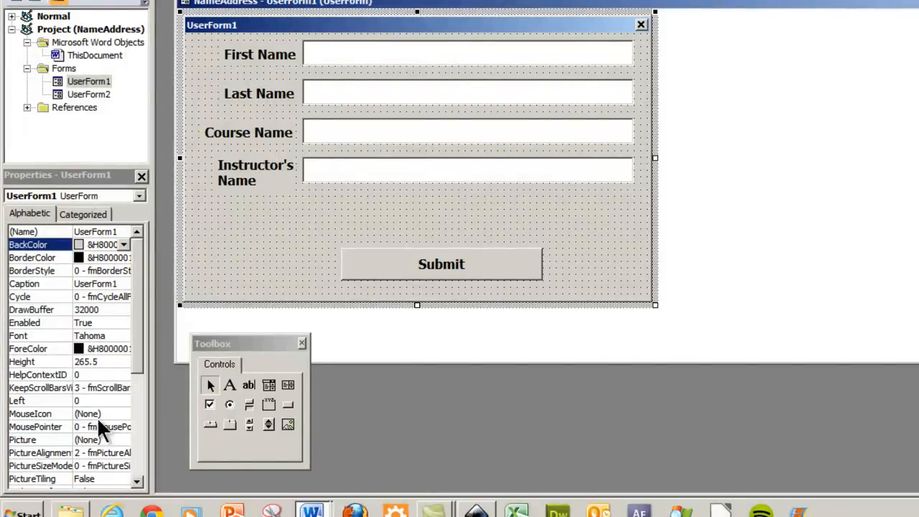
pyautogui.click(467, 94)
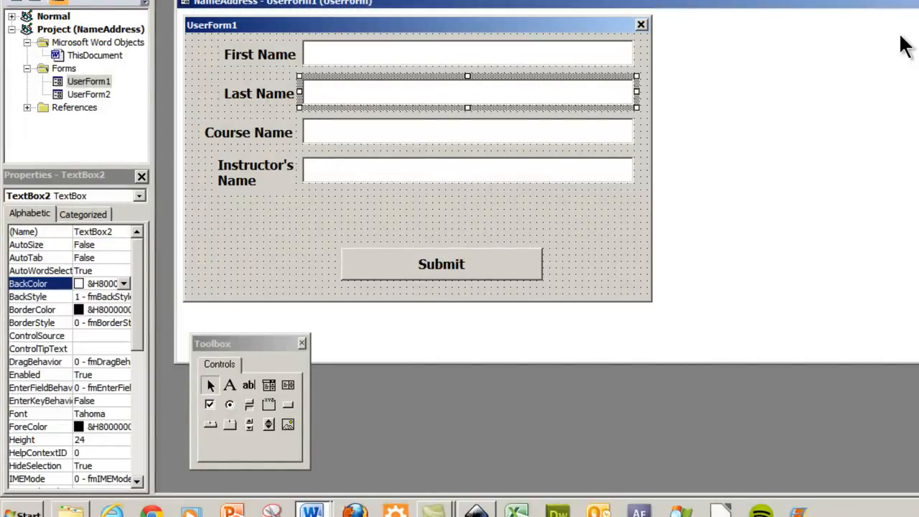
pyautogui.click(467, 170)
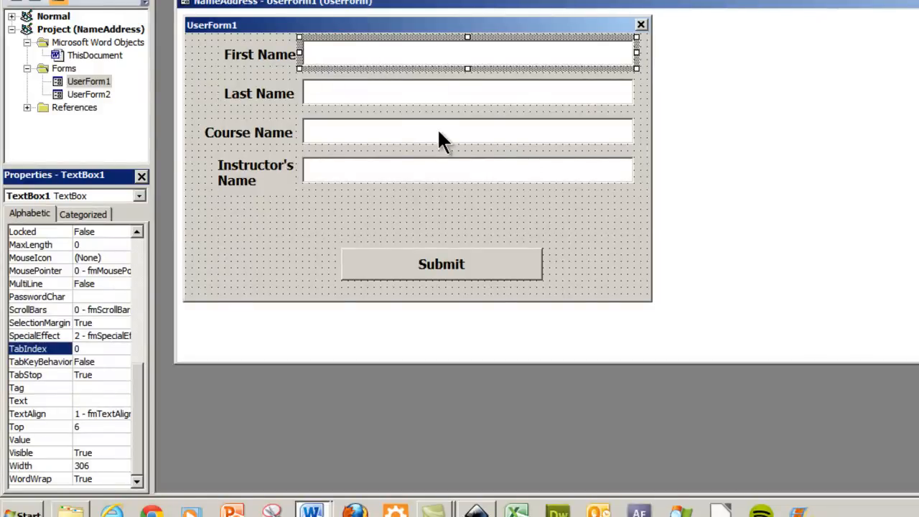
pyautogui.click(466, 93)
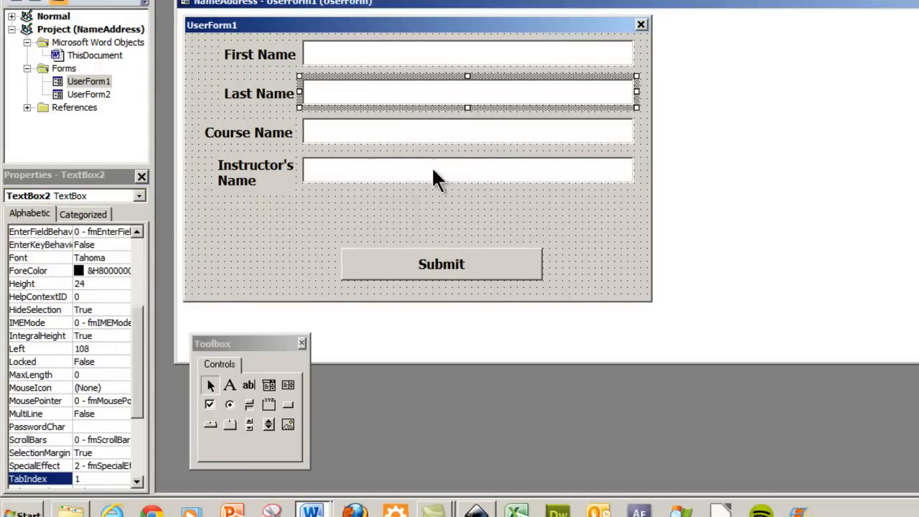
pyautogui.click(467, 172)
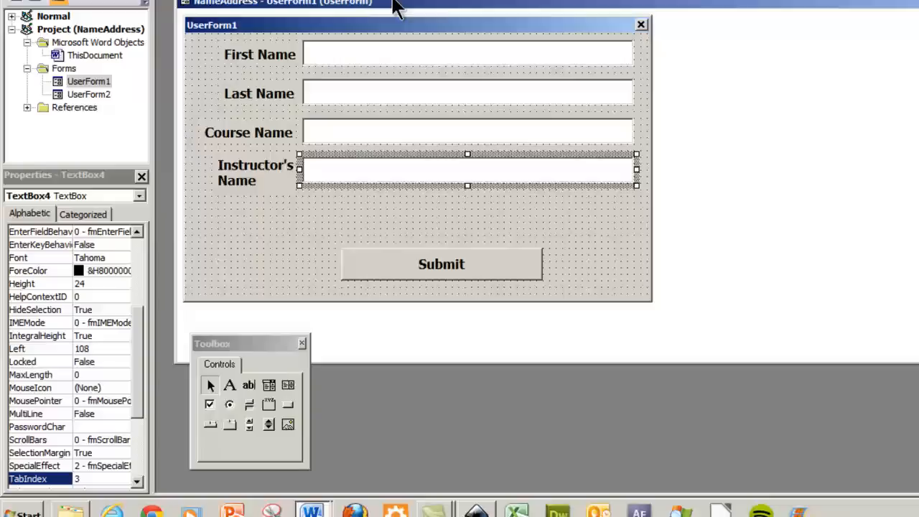
pyautogui.click(441, 264)
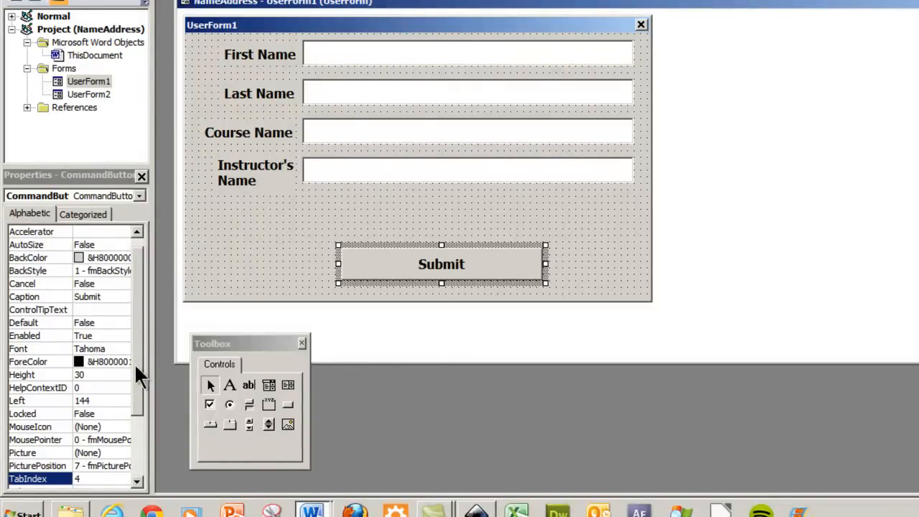
pyautogui.moveTo(40, 355)
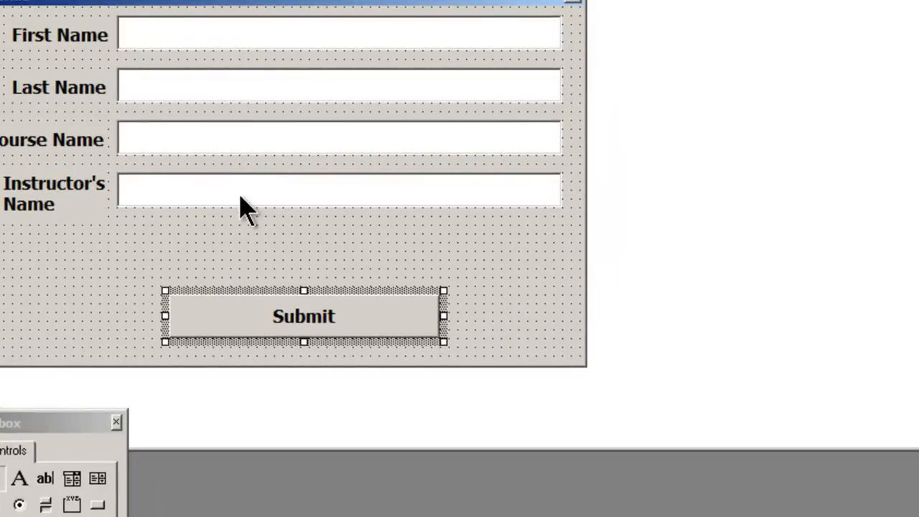
pyautogui.doubleClick(303, 316)
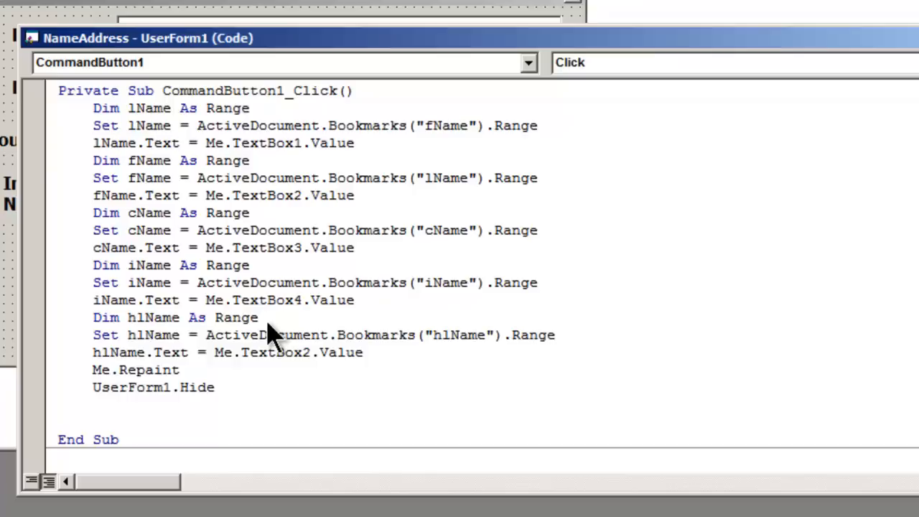
pyautogui.doubleClick(148, 108)
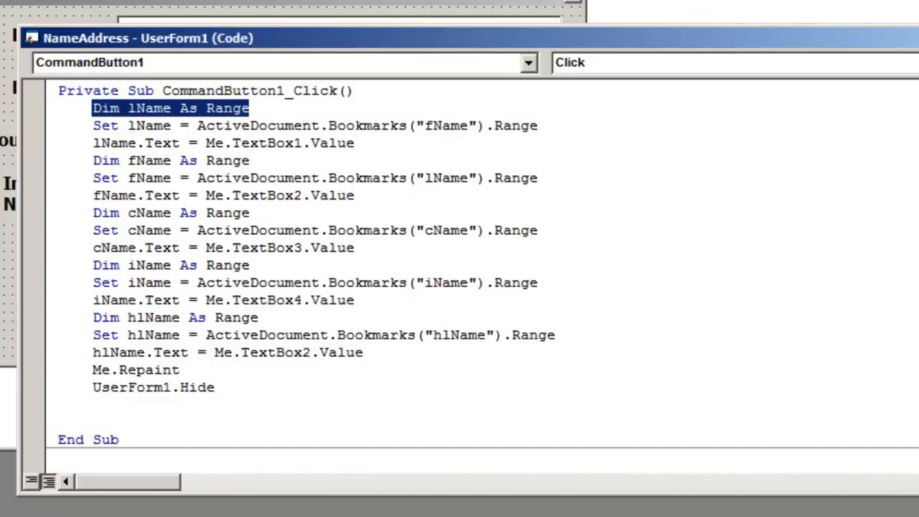
pyautogui.moveTo(341, 312)
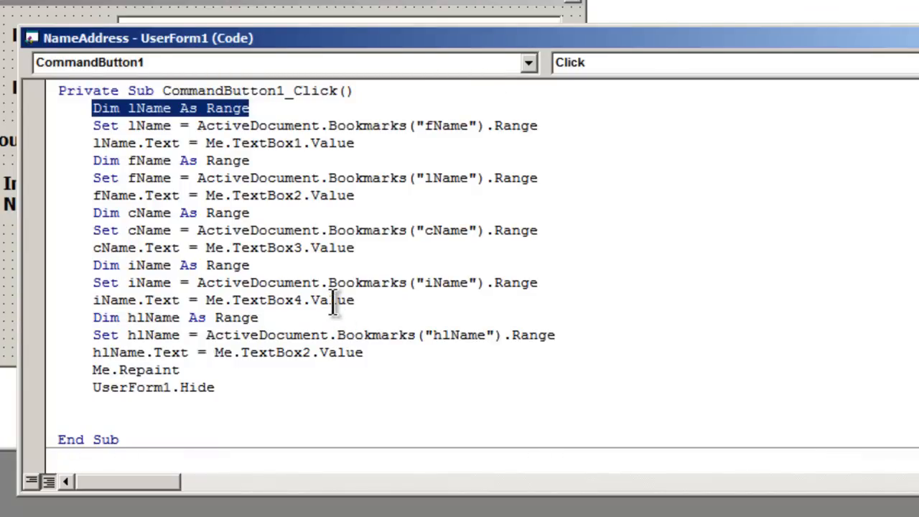
pyautogui.doubleClick(445, 125)
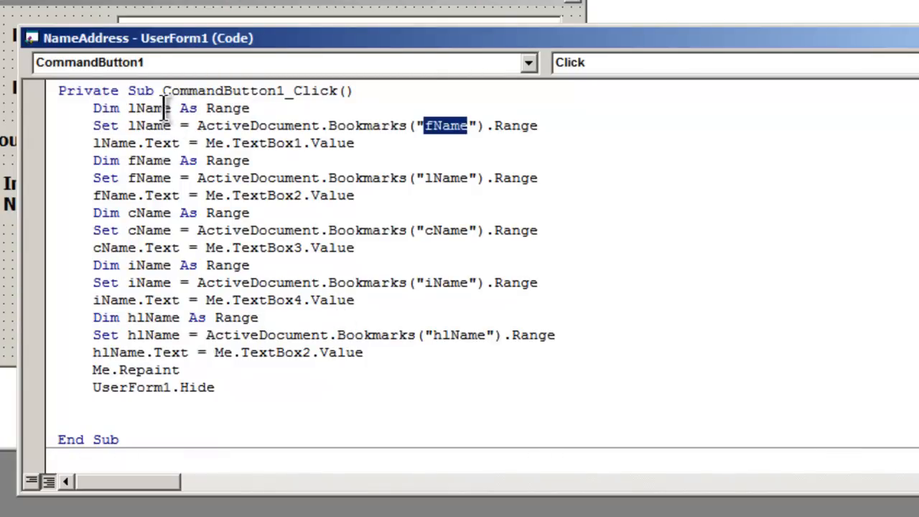
pyautogui.moveTo(172, 118)
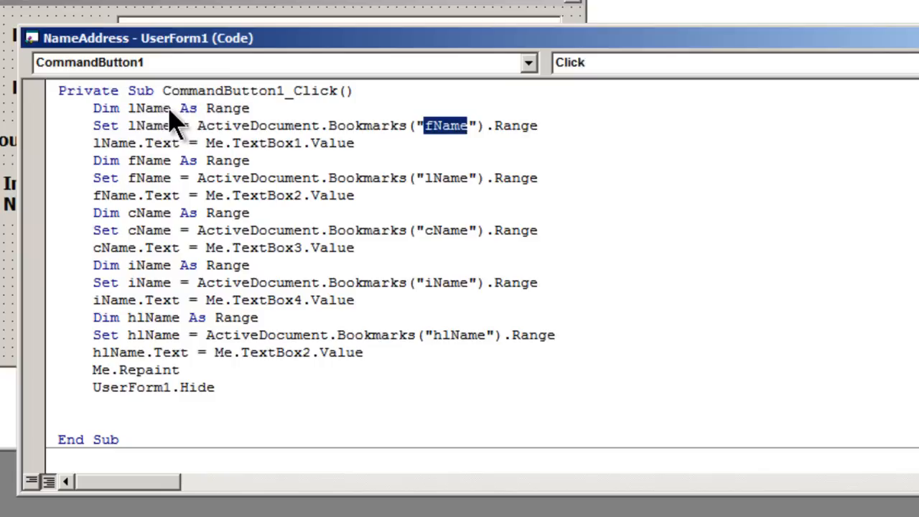
pyautogui.moveTo(251, 122)
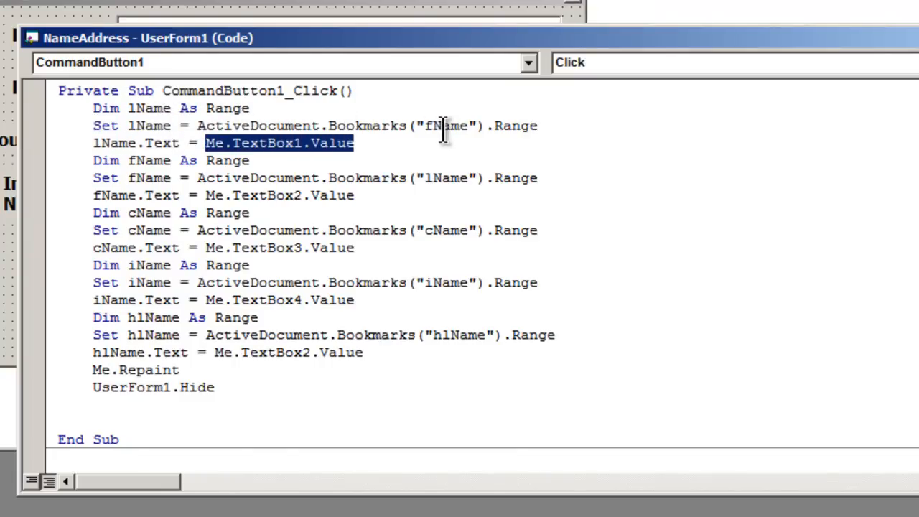
pyautogui.moveTo(448, 136)
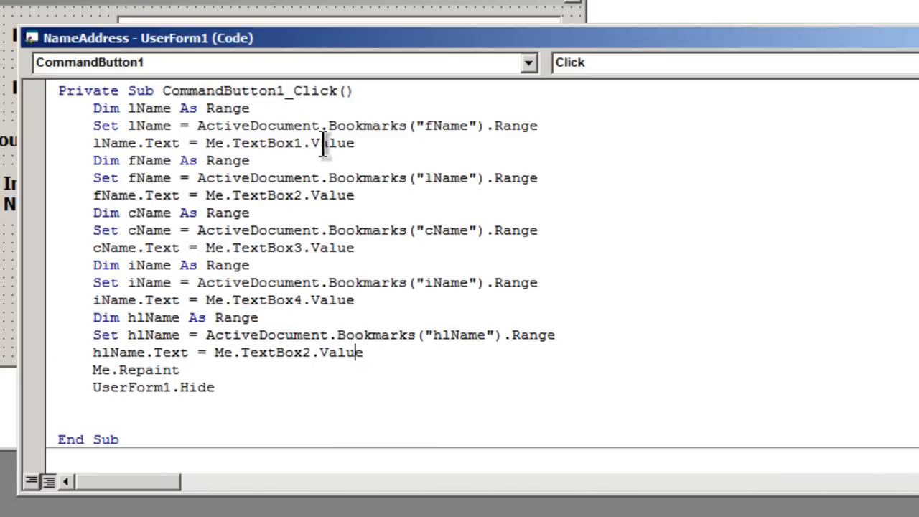
pyautogui.doubleClick(135, 370)
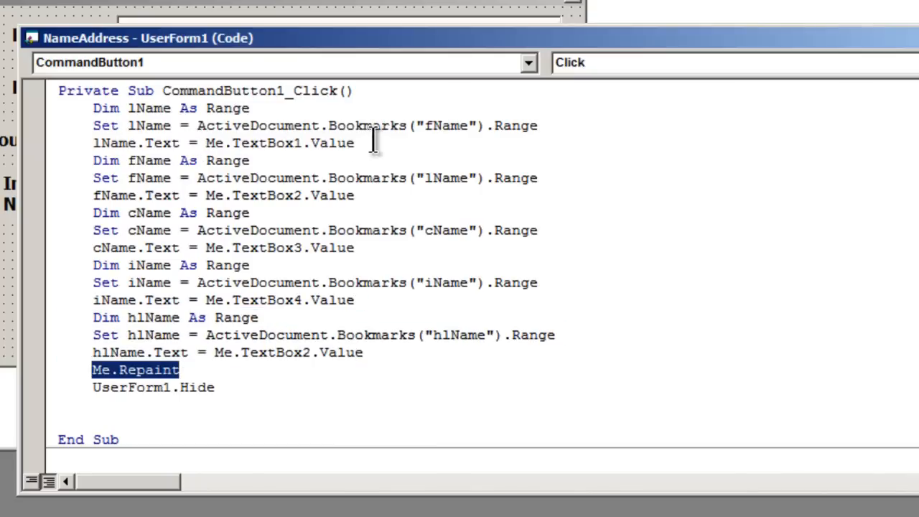
pyautogui.moveTo(359, 316)
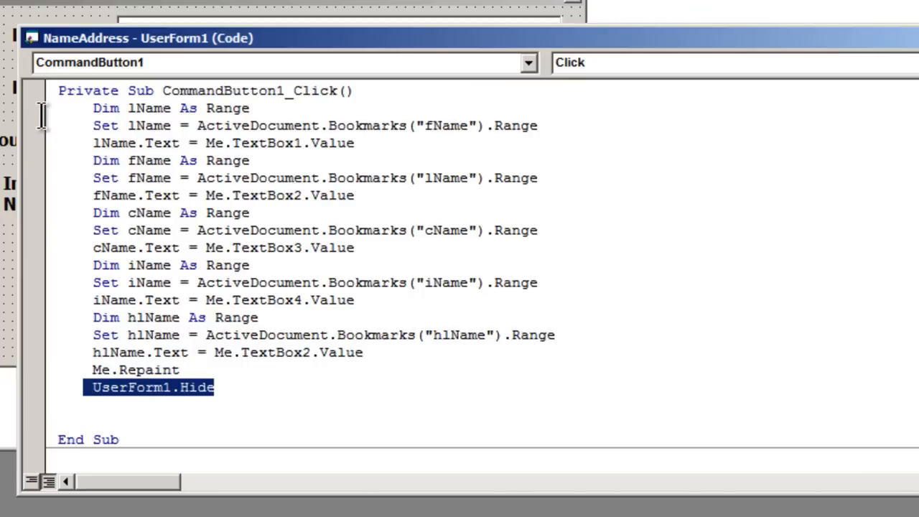
pyautogui.moveTo(352, 352)
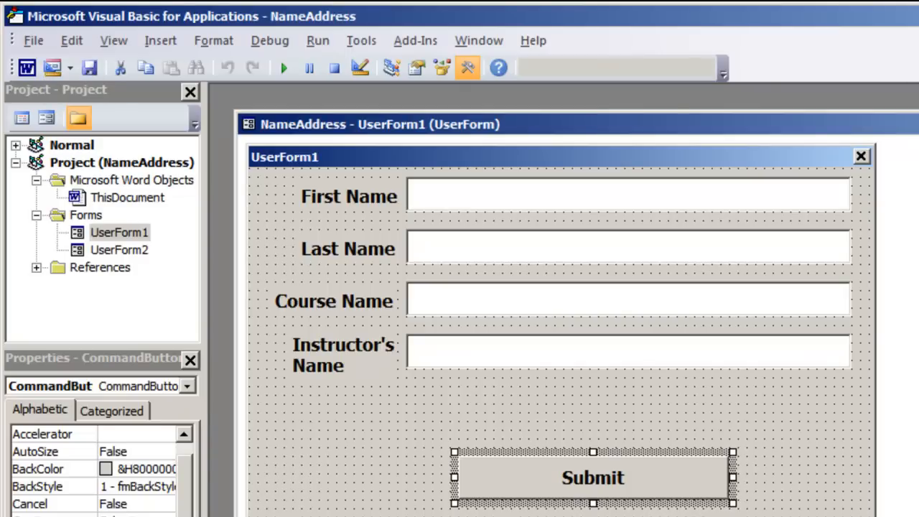
pyautogui.doubleClick(127, 198)
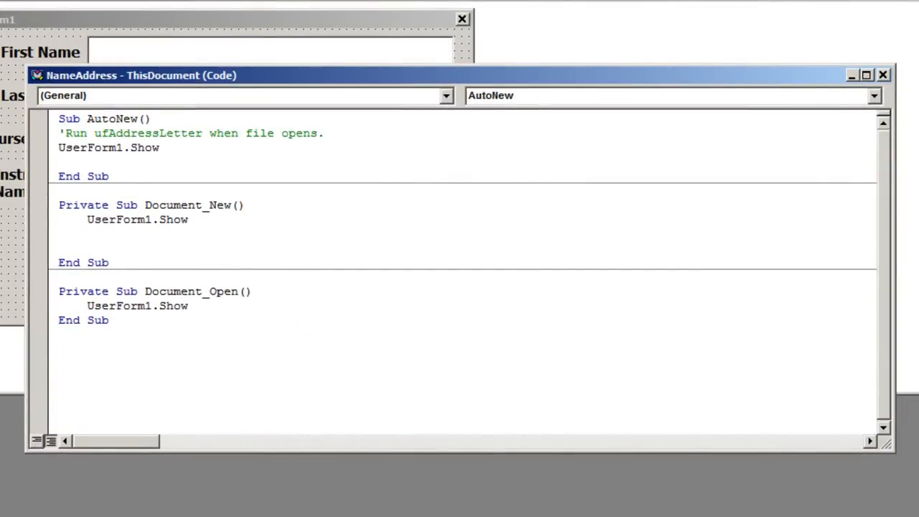
pyautogui.click(873, 95)
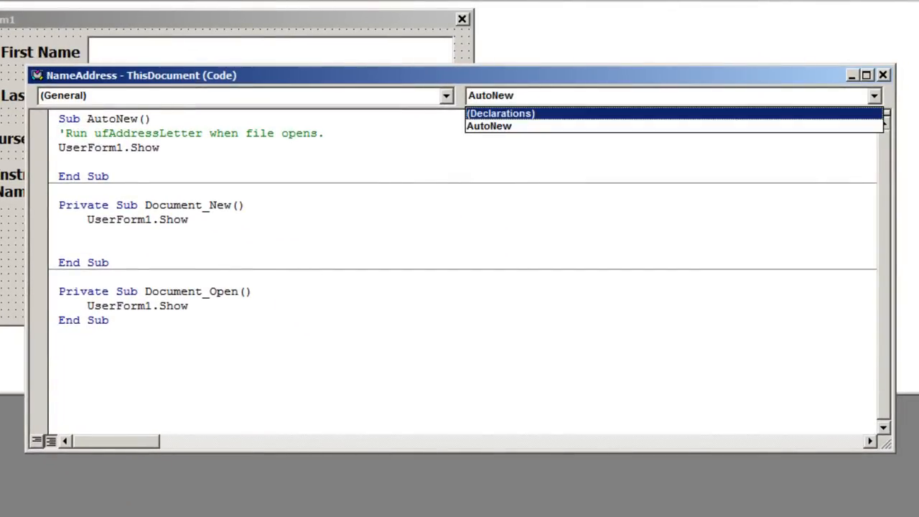
pyautogui.click(330, 163)
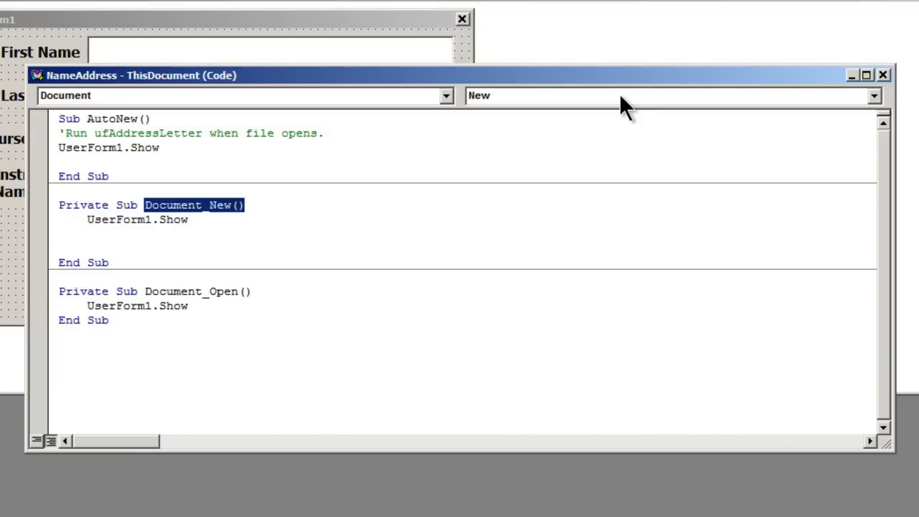
pyautogui.moveTo(589, 114)
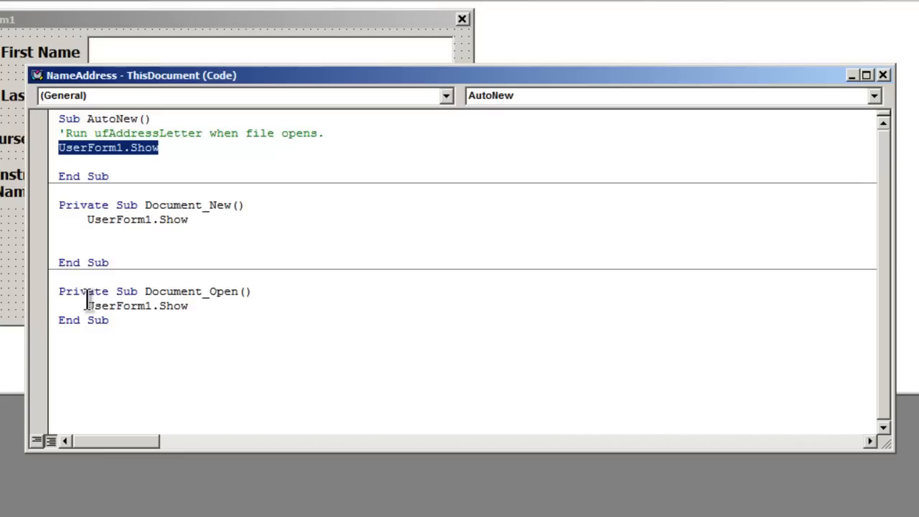
pyautogui.moveTo(131, 290)
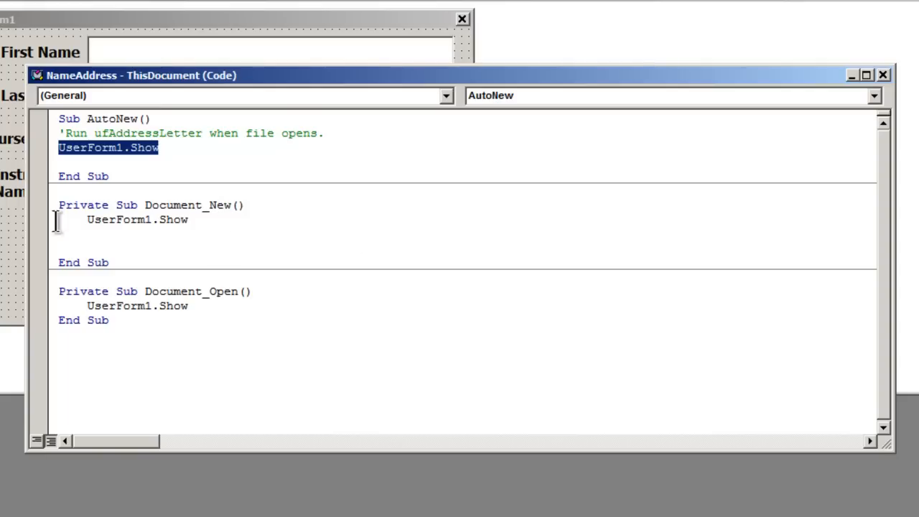
pyautogui.moveTo(25, 162)
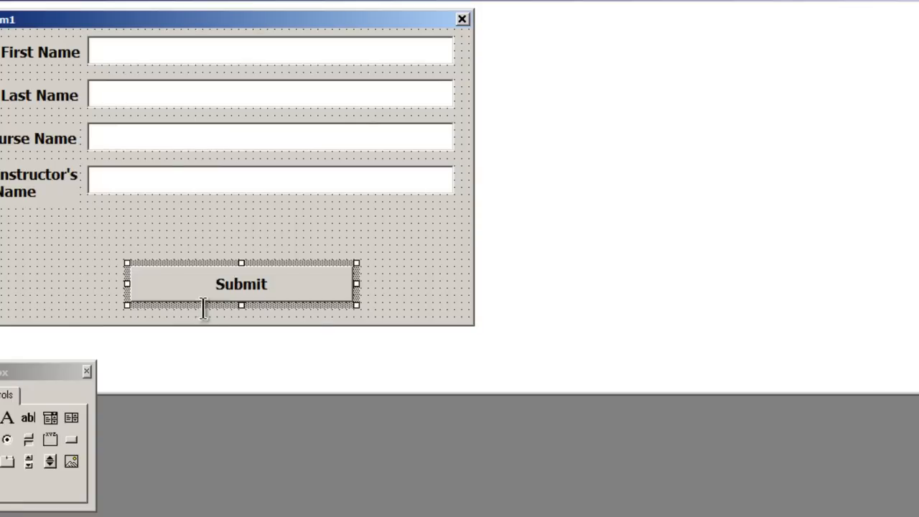
pyautogui.moveTo(196, 231)
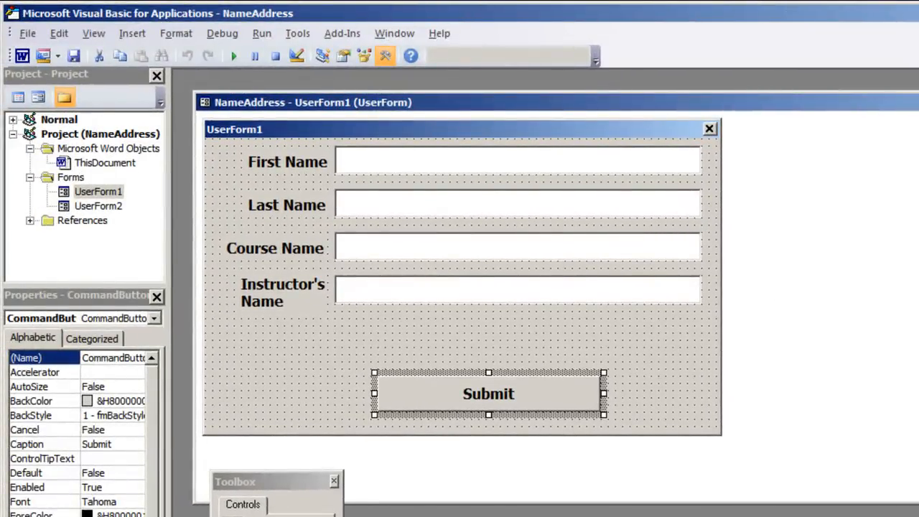
# - Return to Word to save NameAddress.docm as a Word Macro-Enabled Document
pyautogui.click(104, 163)
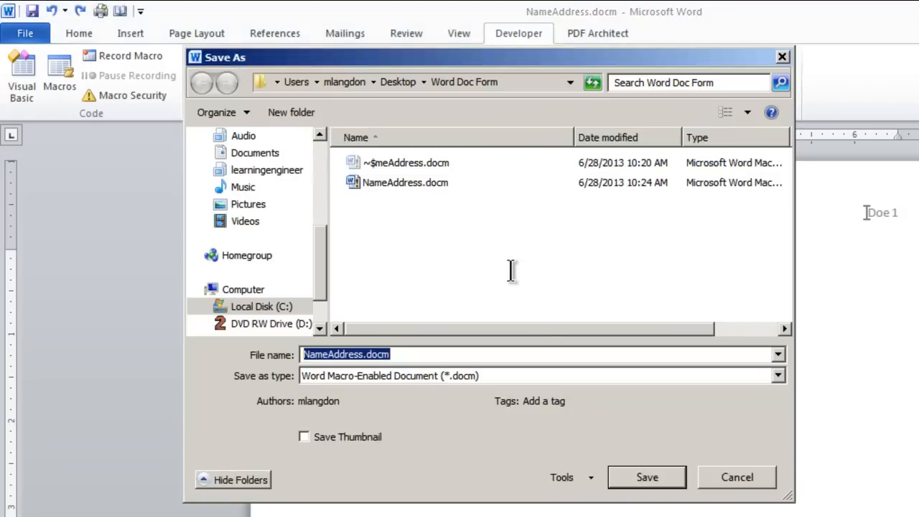
# - Save NameAddress.docm as a macro-enabled document
pyautogui.click(778, 375)
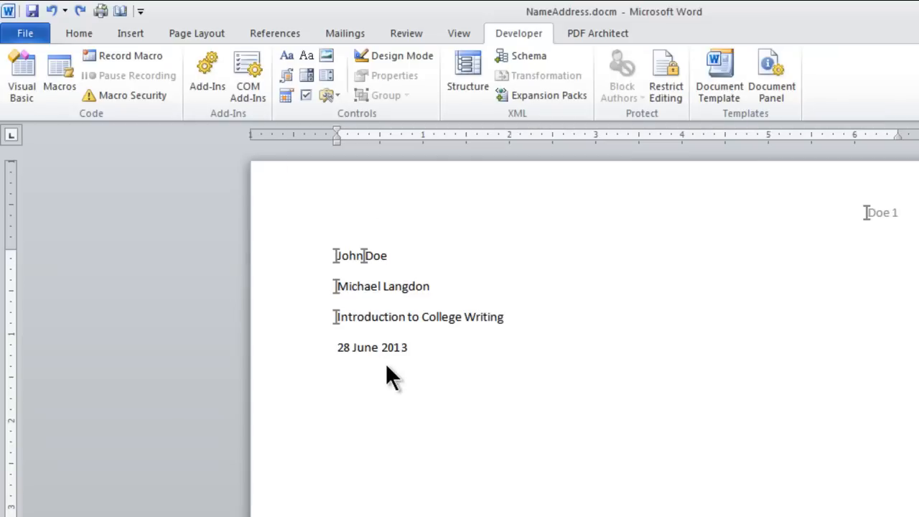
pyautogui.moveTo(466, 441)
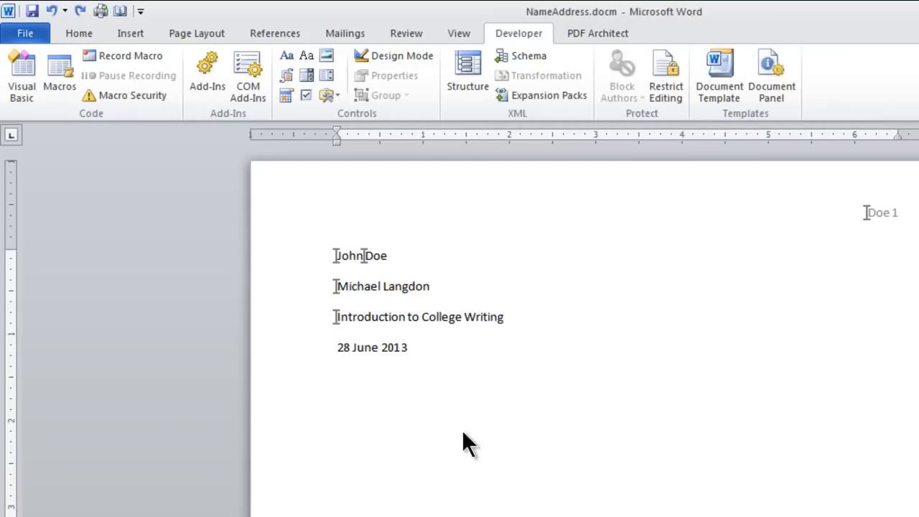